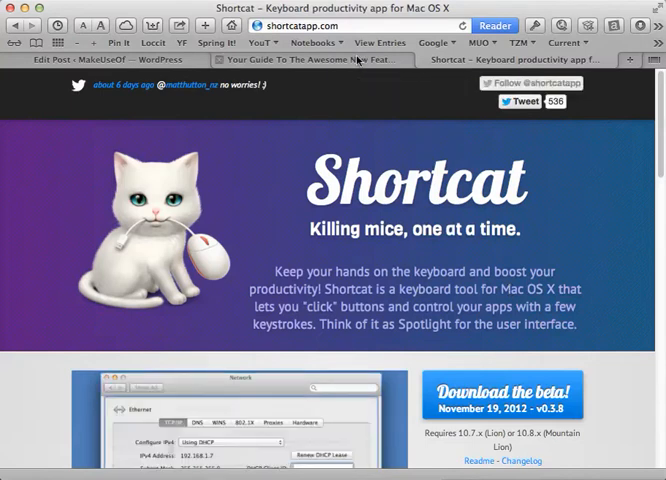
Switch to the 'Your Guide To The Awesome New Features Of iTunes 11' article tab.
left_click(300, 60)
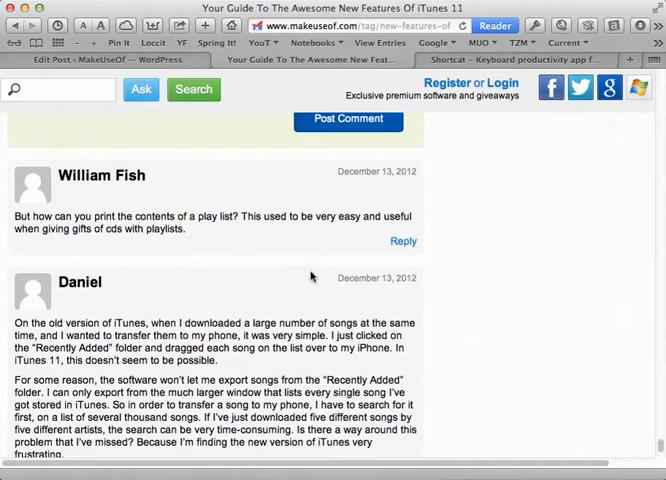
mouse_move(456, 276)
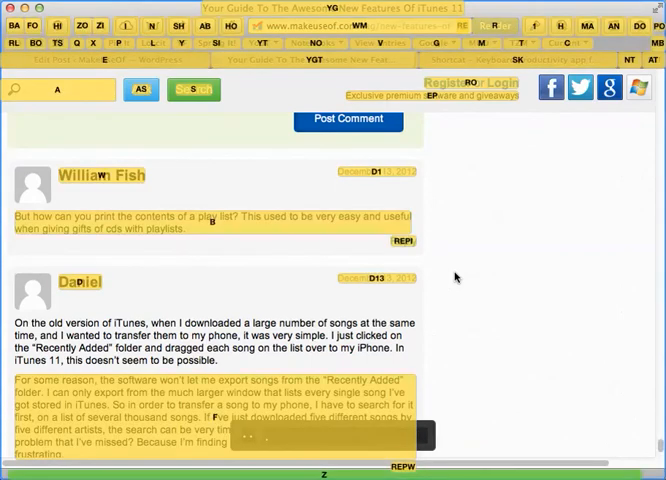
mouse_move(428, 248)
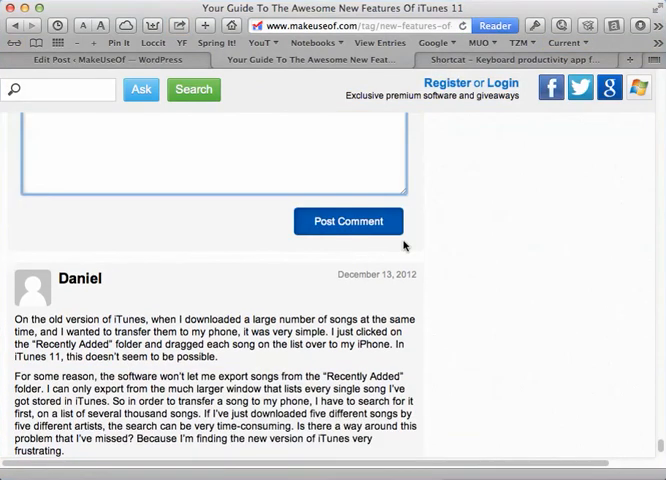
Scroll up until the empty reply box under the playlist-printing comment is visible.
scroll("up", 3)
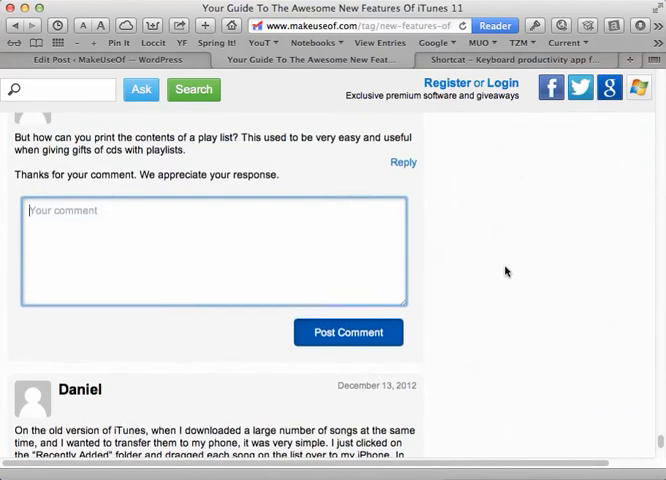
scroll("up", 3)
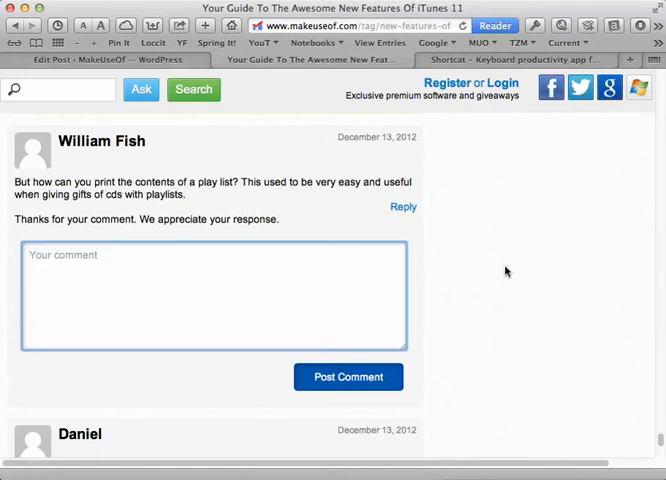
Write "You can still print playlist by going to File>Print." and post it as the reply.
type("YOu")
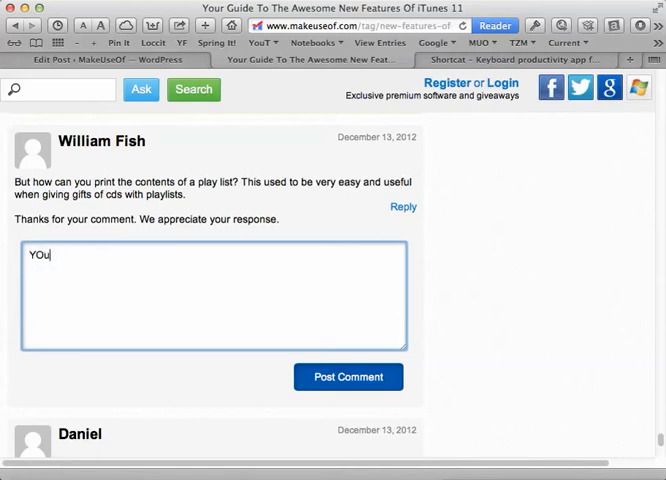
type("You can")
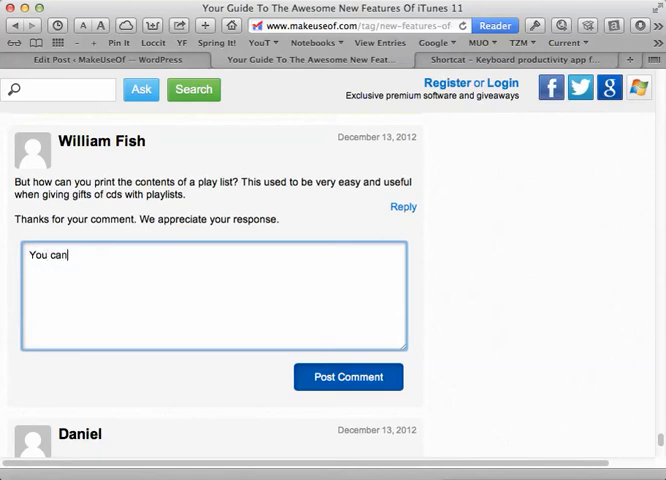
type("still p")
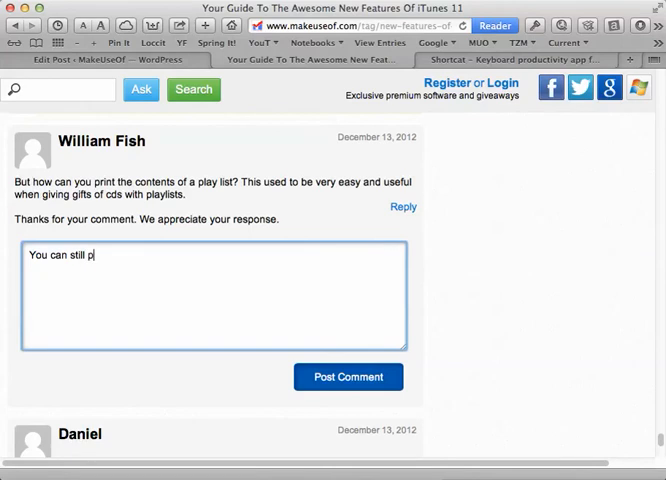
type("rint play")
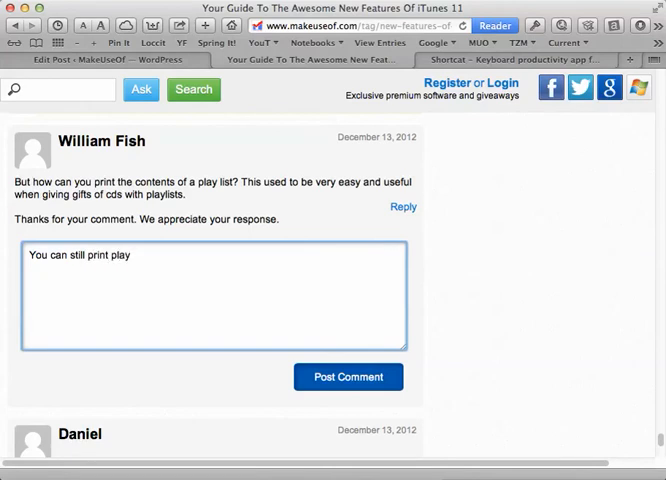
type("list by going")
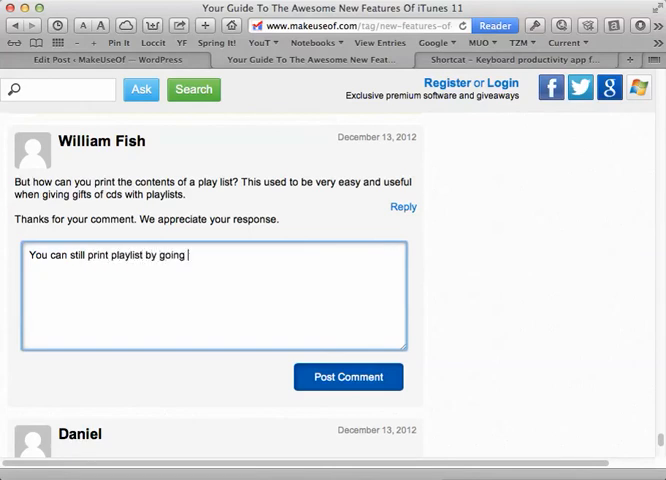
type("to File")
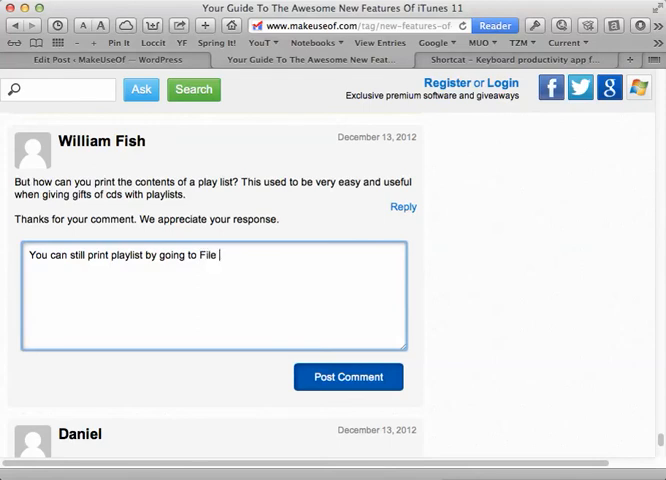
type(">Print")
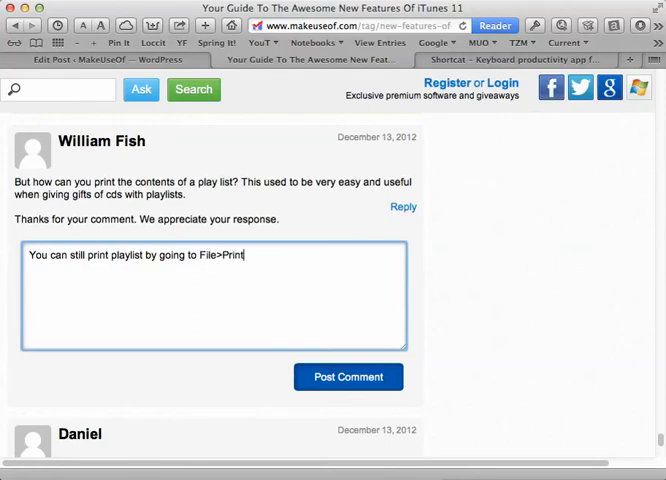
type(".")
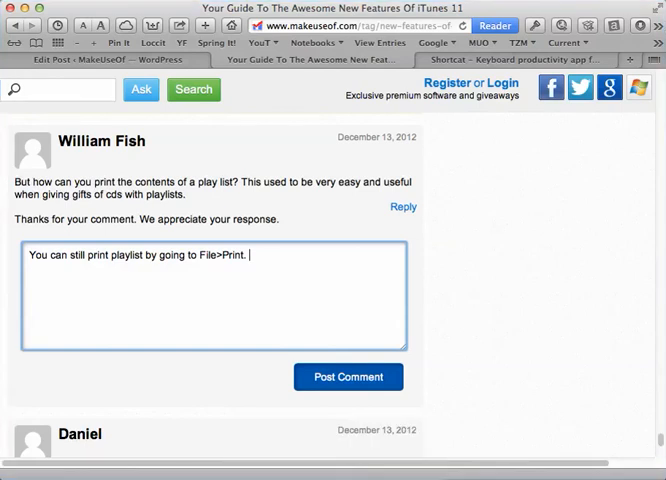
left_click(348, 376)
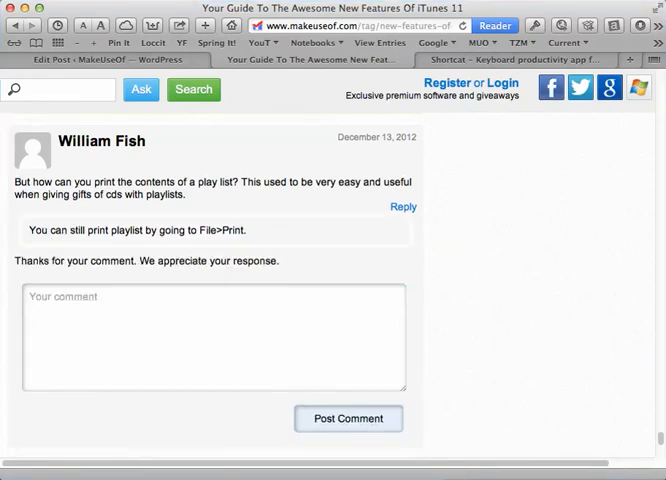